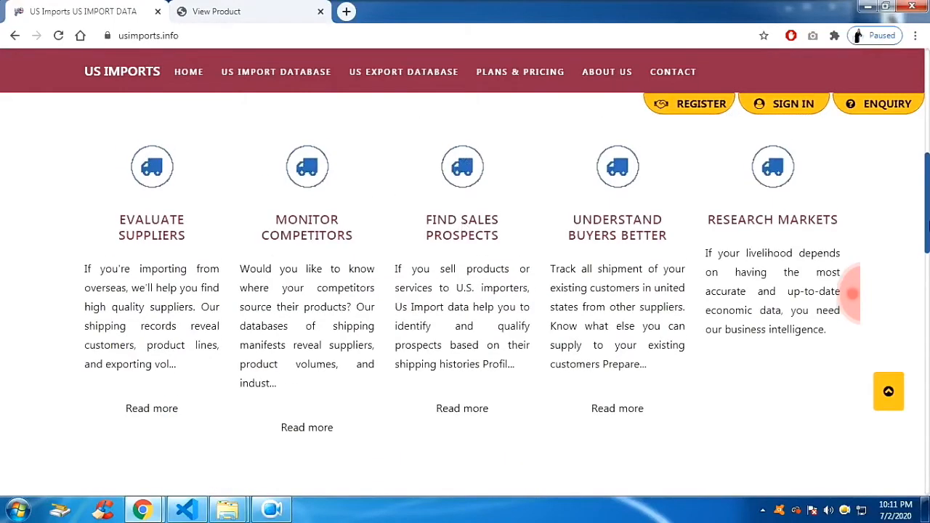
# - Select and copy the five feature card headings and descriptions on usimports.info
pyautogui.doubleClick(306, 234)
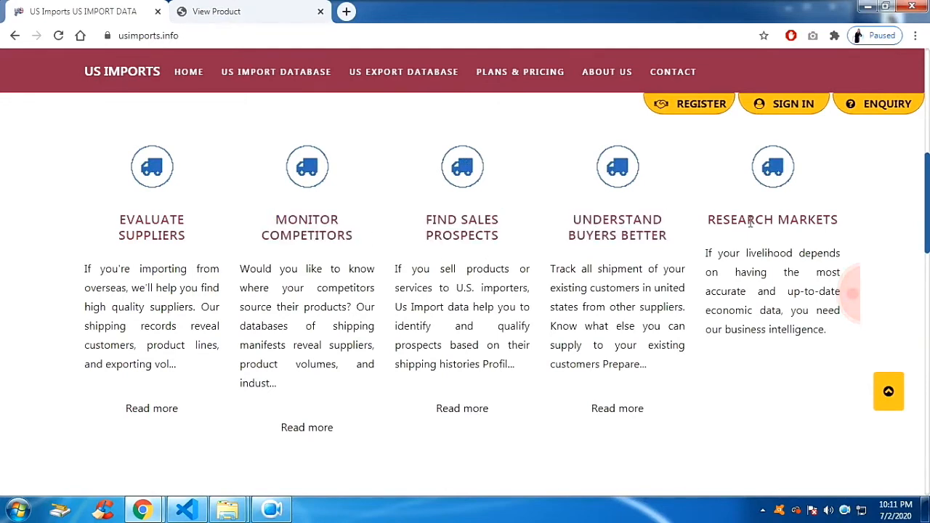
pyautogui.doubleClick(741, 220)
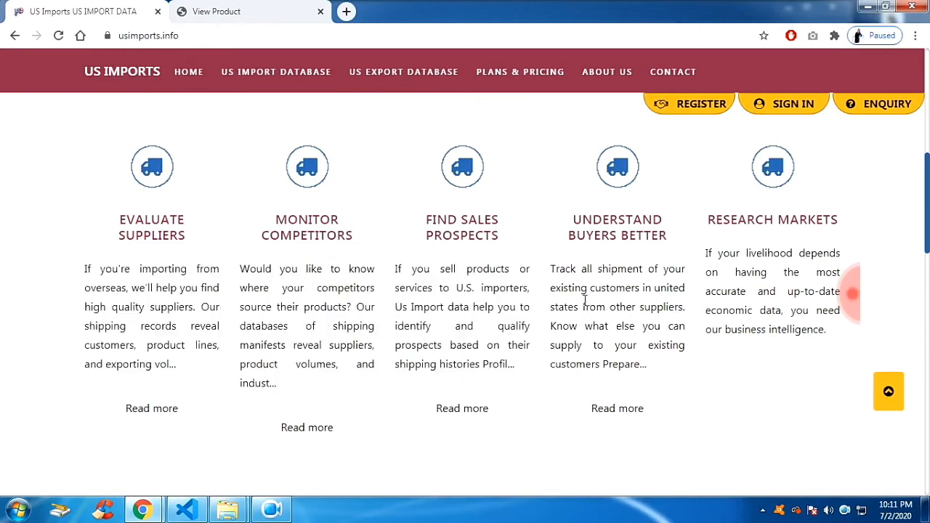
pyautogui.moveTo(703, 253); pyautogui.dragTo(829, 335)
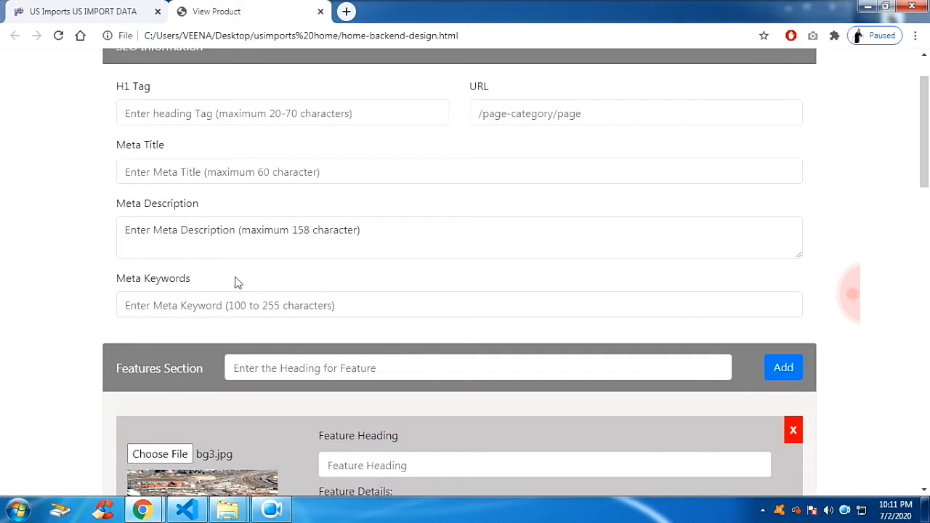
# - Add feature cards and load bg3.jpg, inner.jpg and monitor.png as their images
pyautogui.scroll(-3)
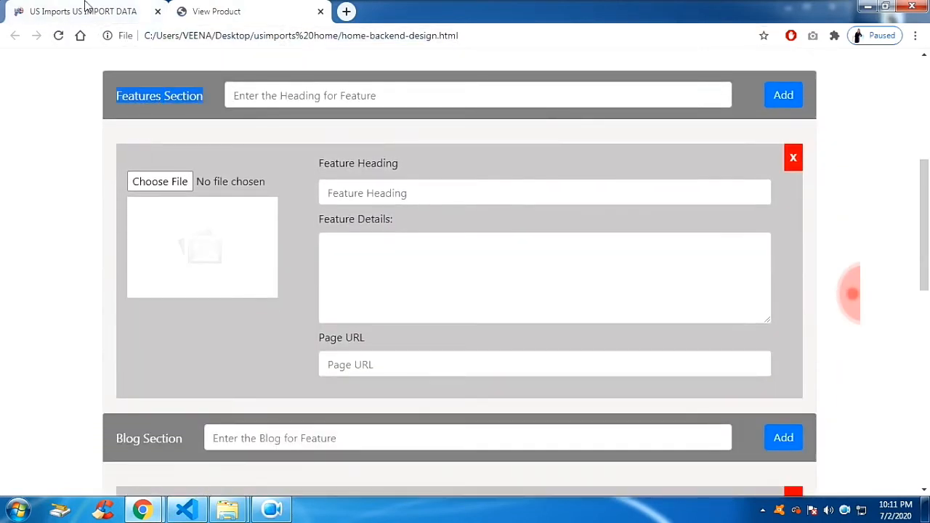
pyautogui.click(218, 10)
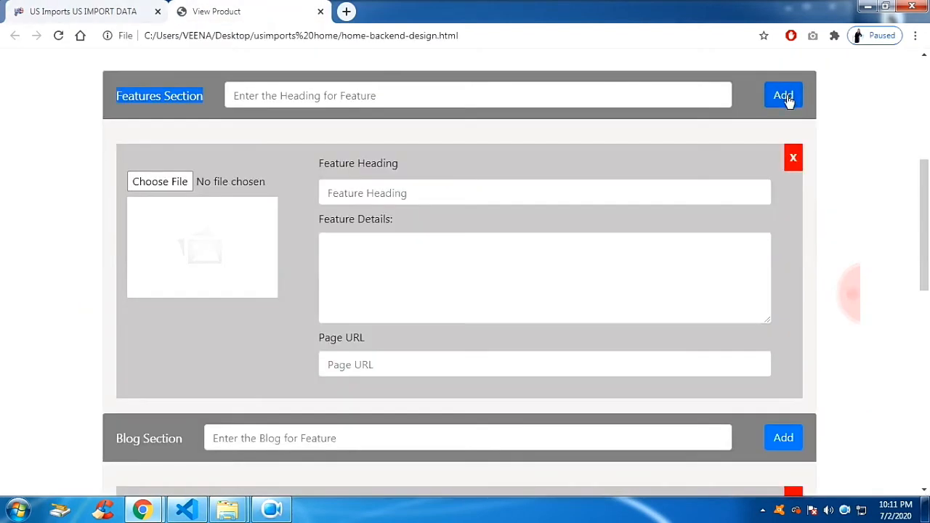
pyautogui.scroll(-3)
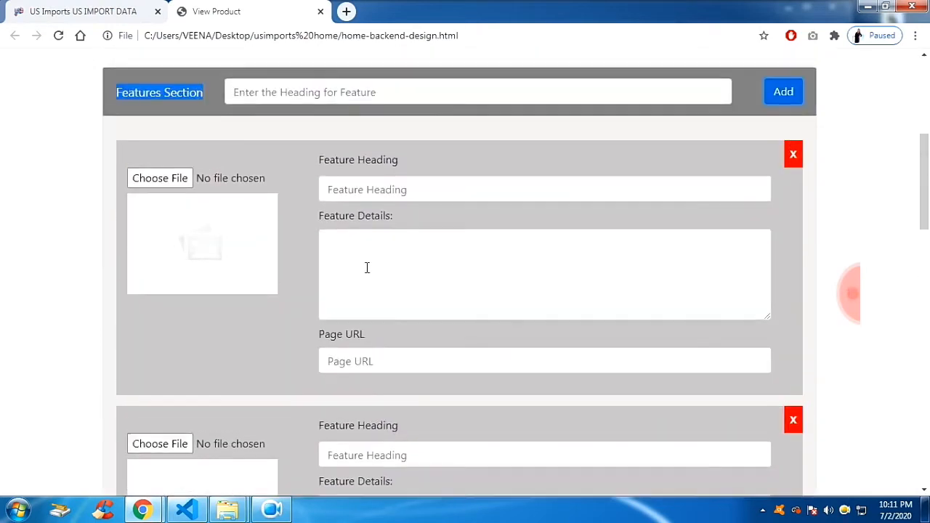
pyautogui.click(160, 178)
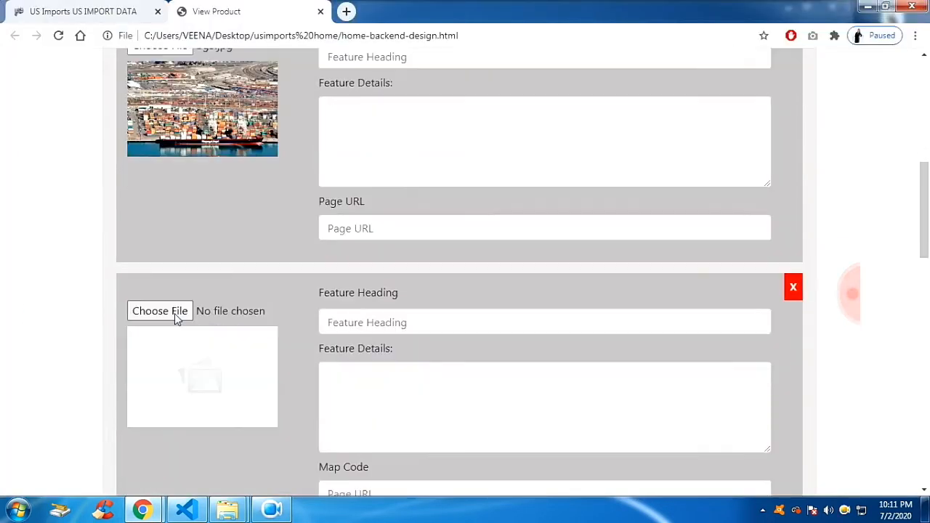
pyautogui.click(160, 311)
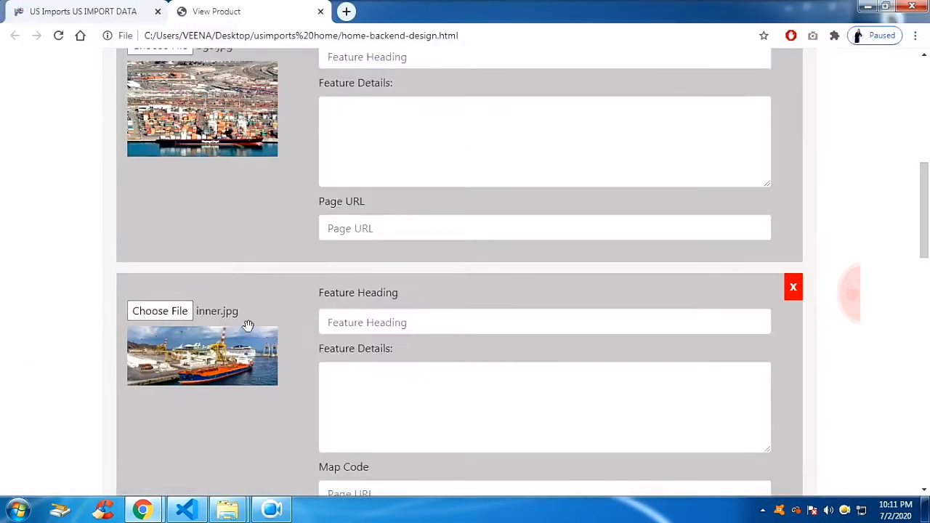
pyautogui.click(160, 311)
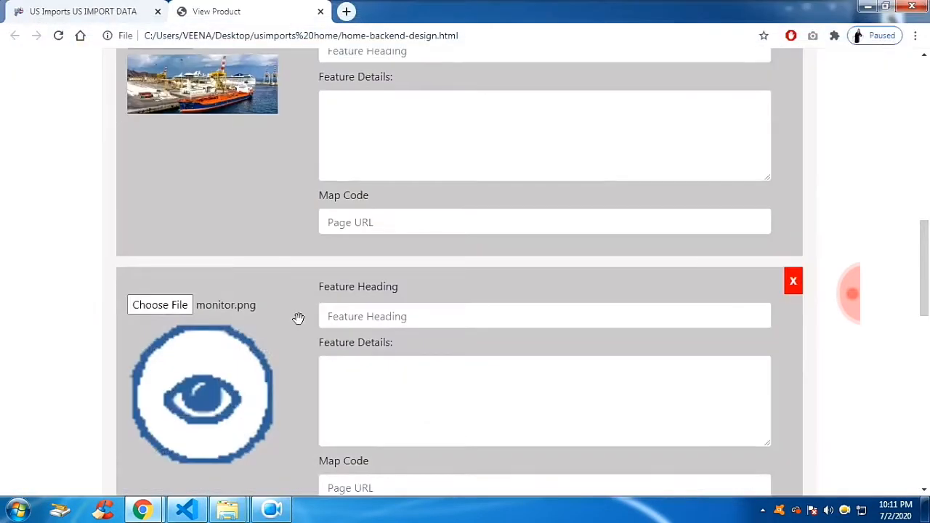
pyautogui.click(216, 11)
pyautogui.write('EVALUATE SUPPLIERS')
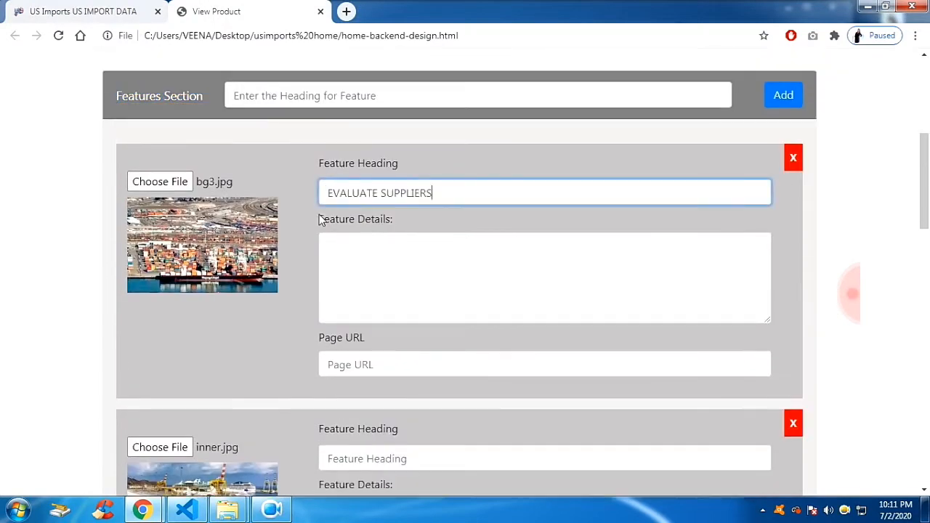
pyautogui.scroll(-3)
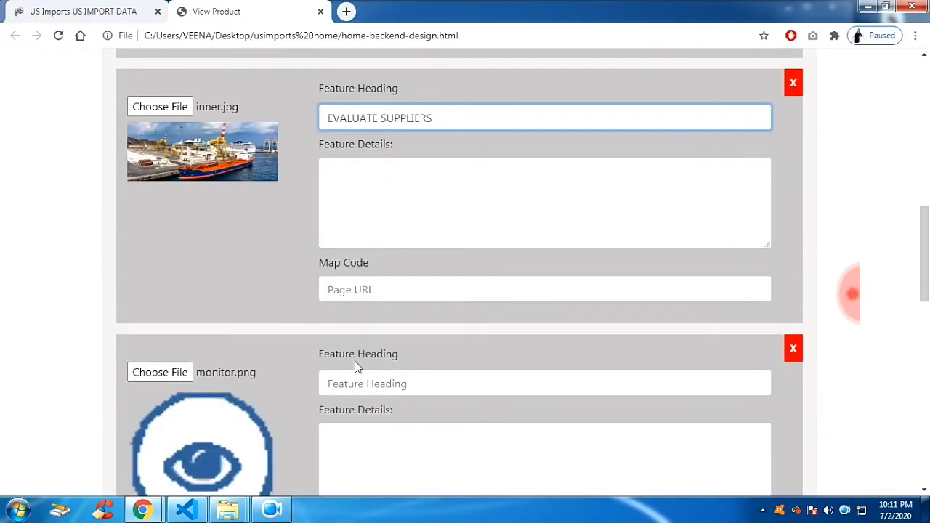
pyautogui.write('EVALUATE SUPPLIERS')
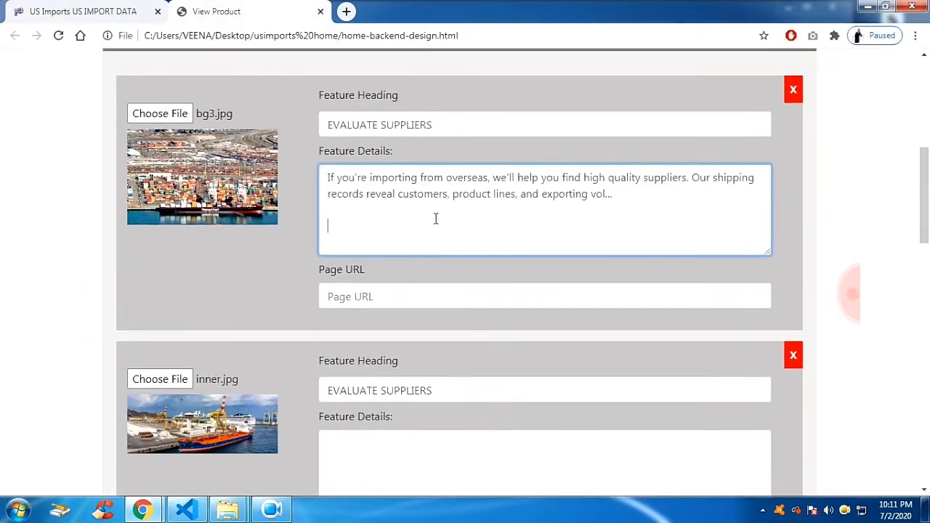
pyautogui.scroll(-3)
pyautogui.write('https://usimports.info/')
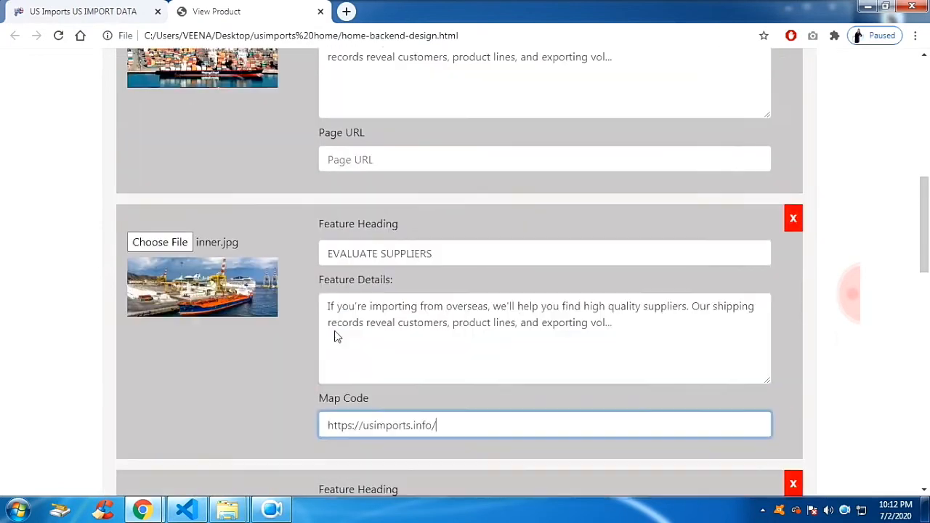
pyautogui.scroll(-3)
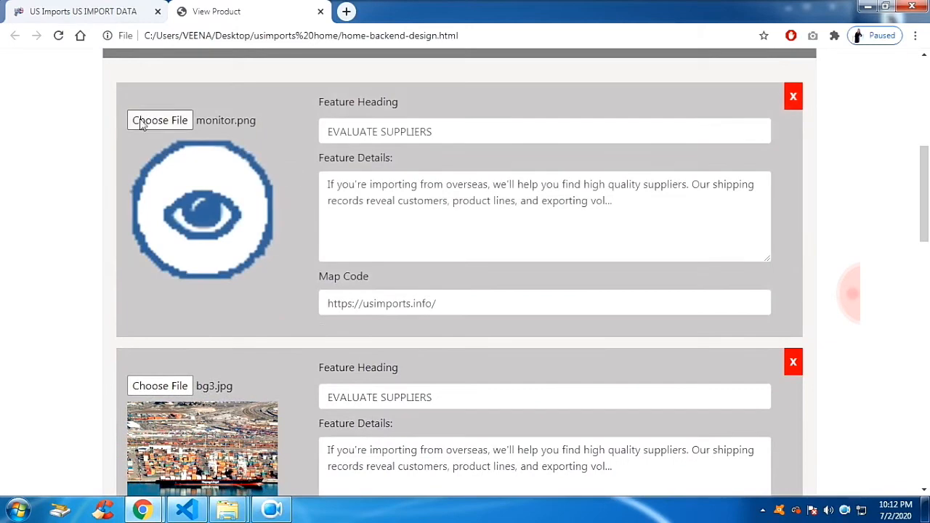
# - Delete the monitor.png and inner.jpg feature cards, confirming each with Yes
pyautogui.click(794, 96)
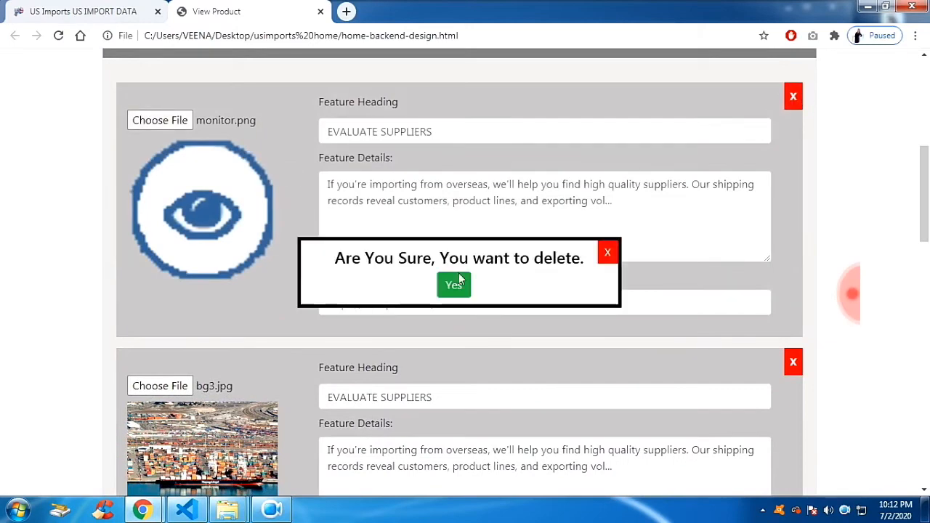
pyautogui.click(453, 285)
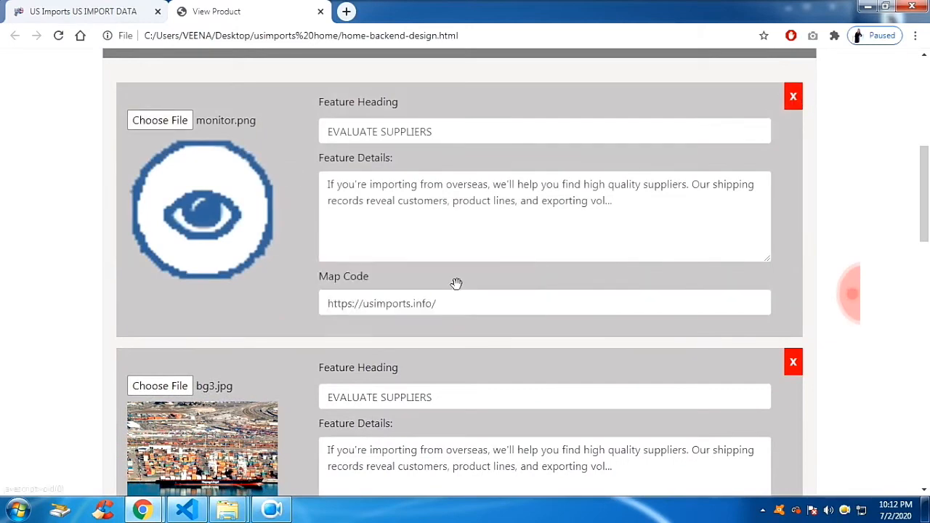
pyautogui.click(793, 96)
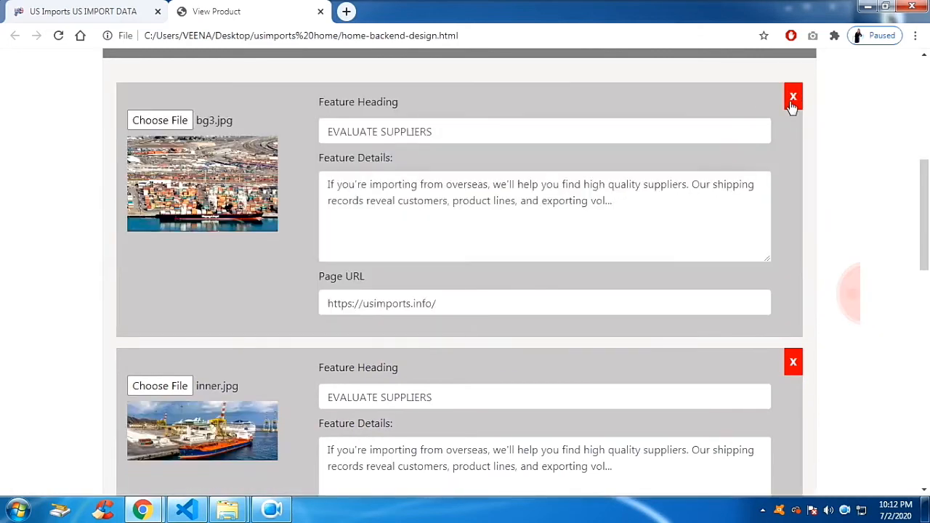
pyautogui.click(794, 97)
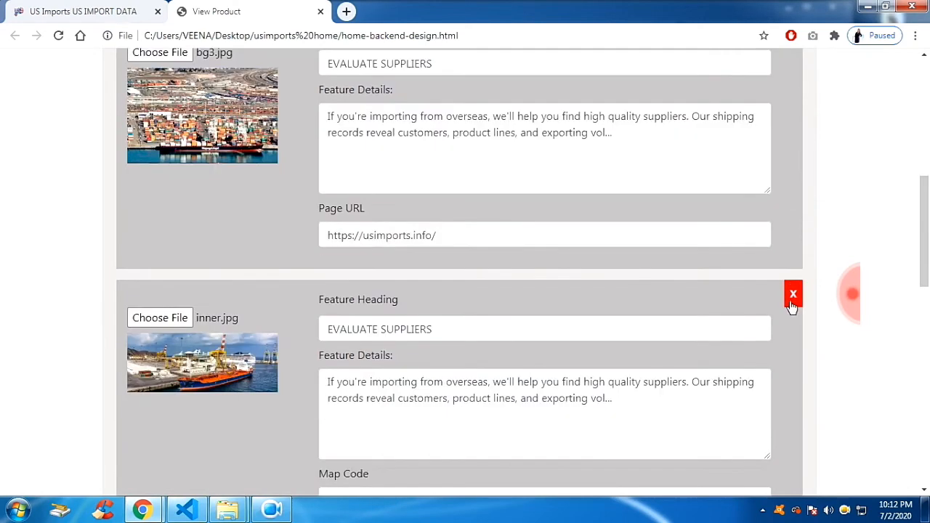
pyautogui.click(793, 294)
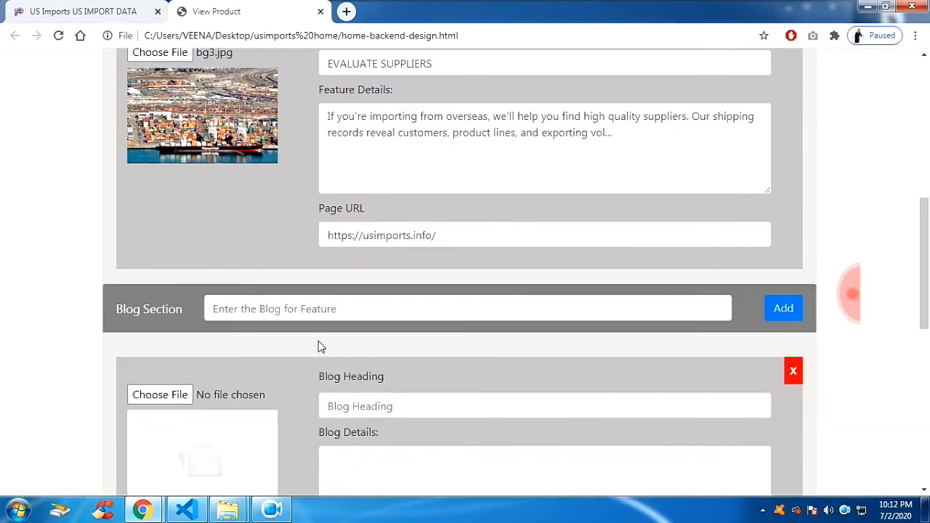
pyautogui.scroll(-3)
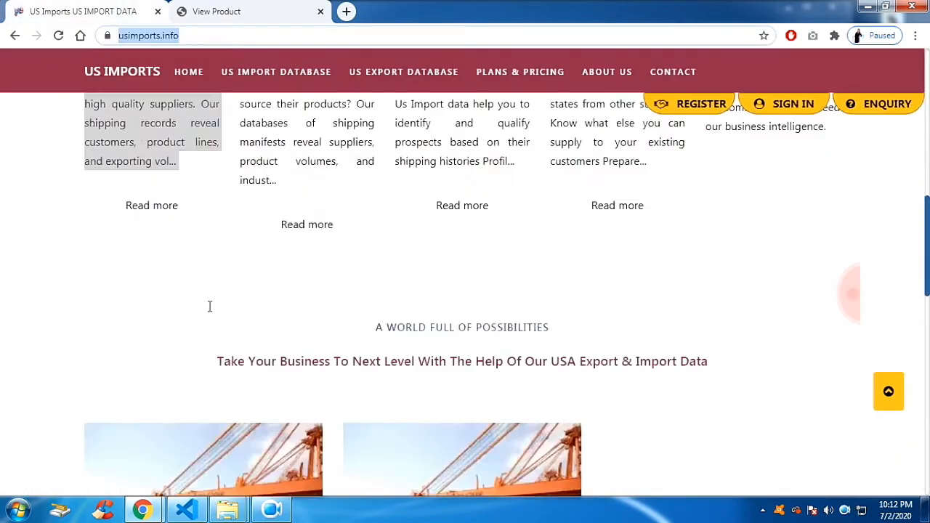
pyautogui.scroll(-3)
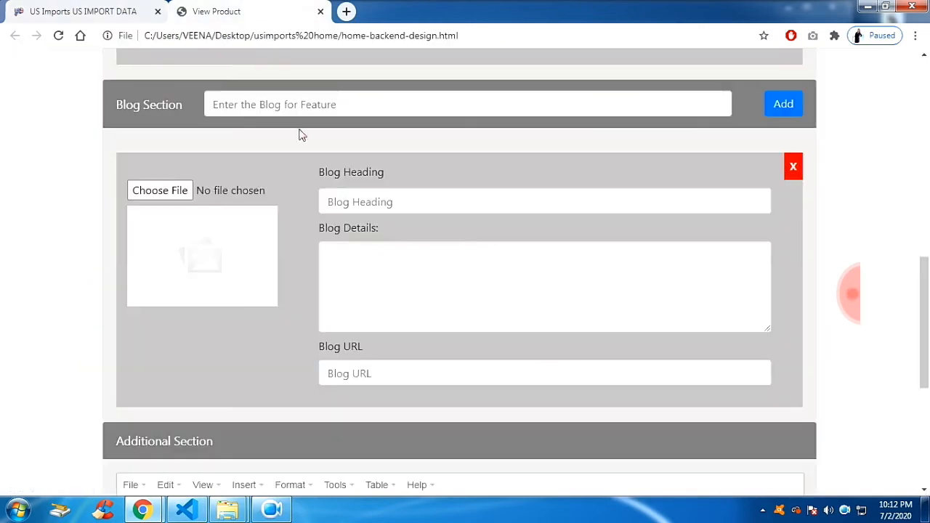
pyautogui.click(222, 11)
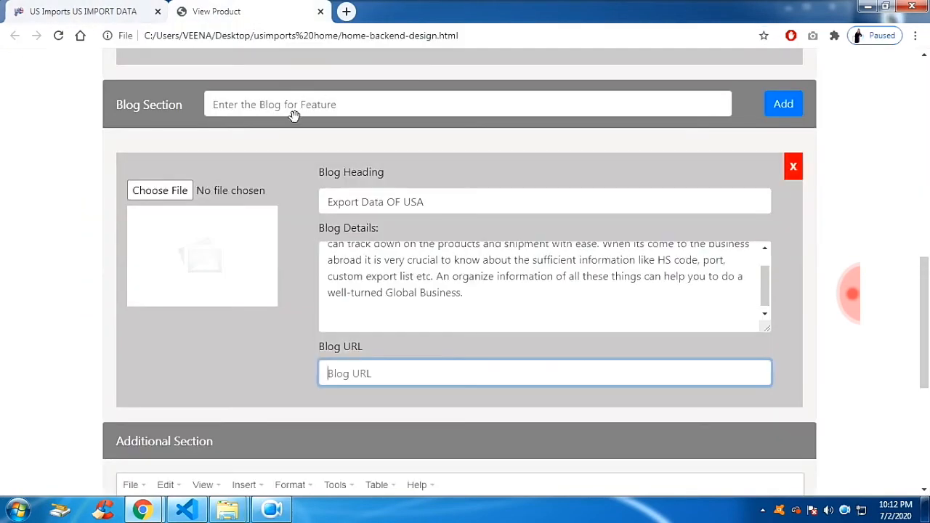
pyautogui.write('https://usimports.info/')
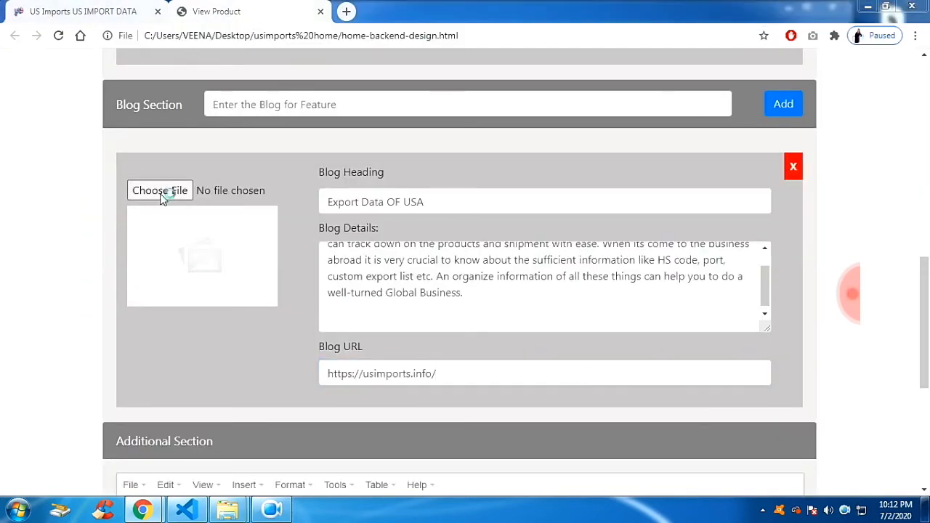
pyautogui.click(160, 190)
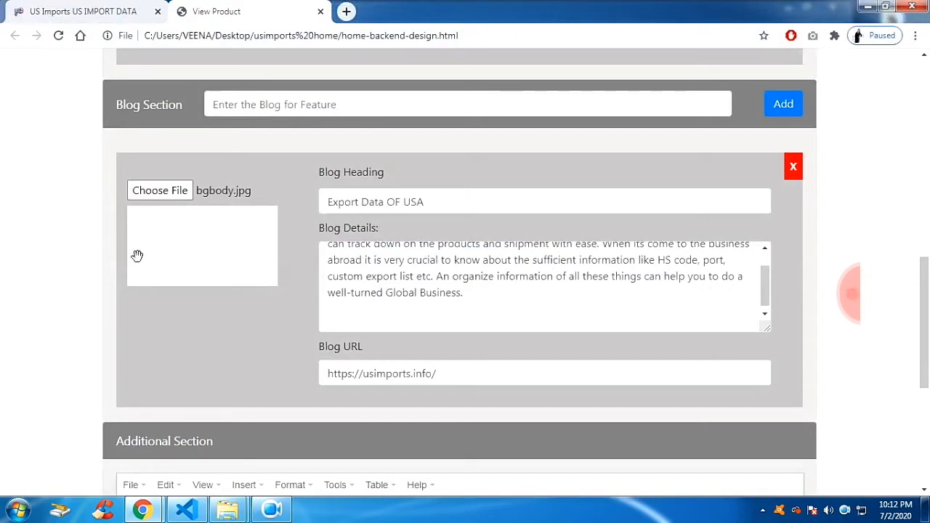
pyautogui.click(159, 190)
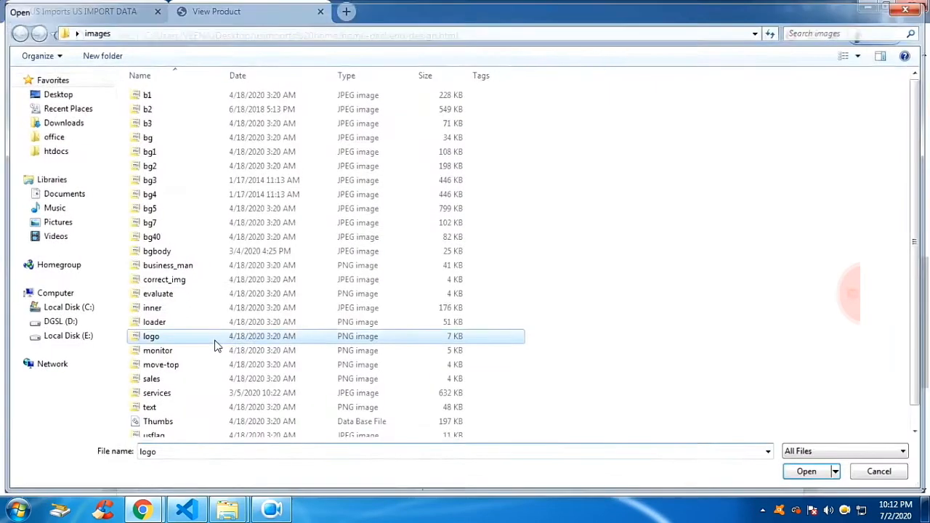
pyautogui.click(805, 471)
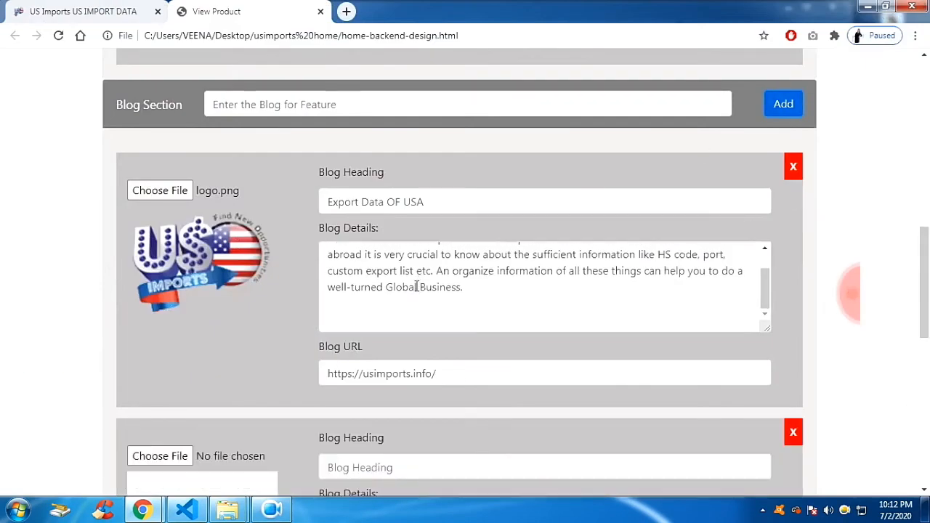
# - Load correct_img.jpg into the second blog card, then delete both blog cards
pyautogui.scroll(-3)
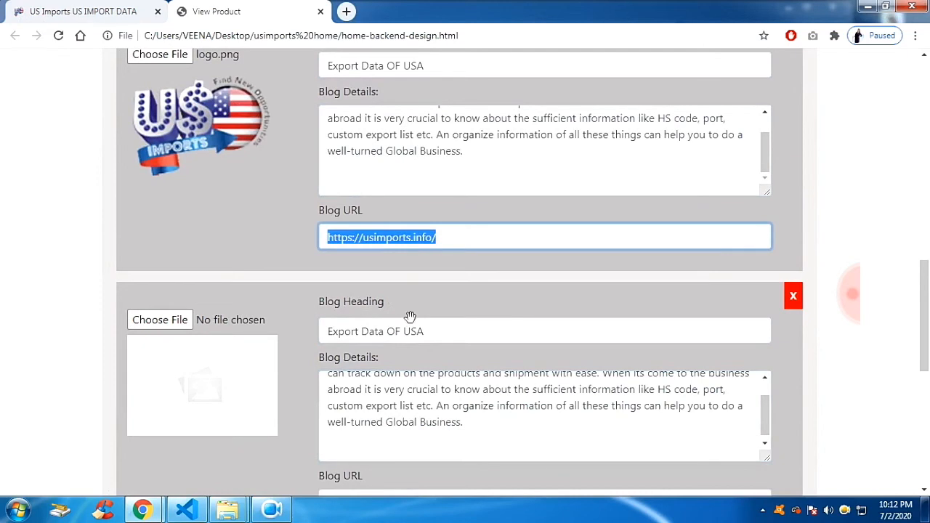
pyautogui.scroll(-3)
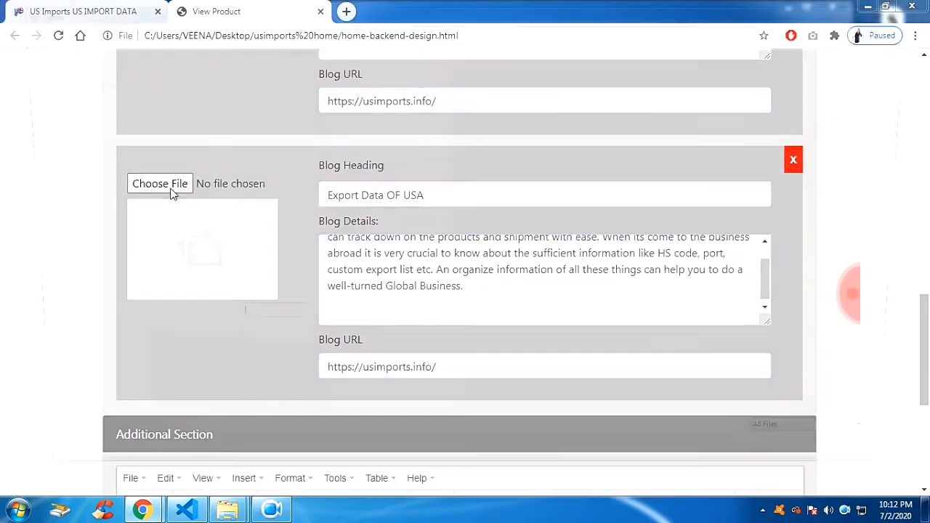
pyautogui.click(159, 183)
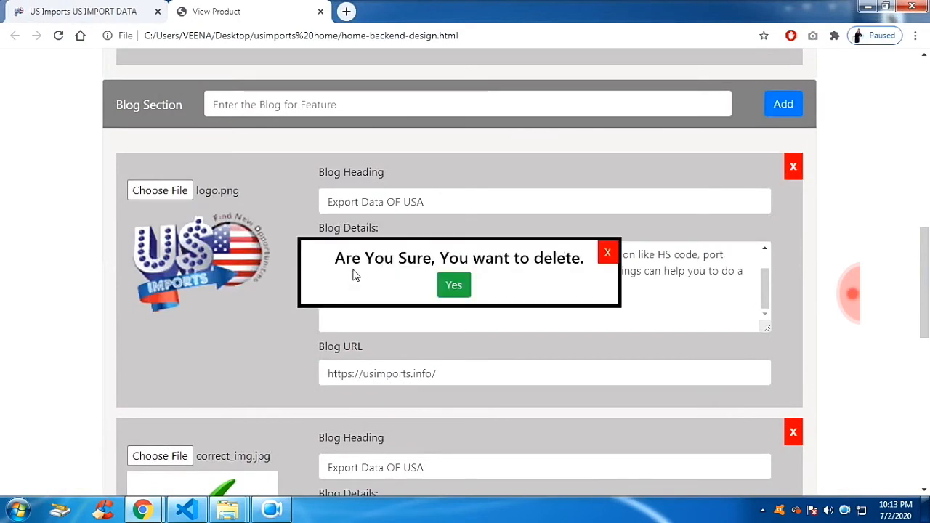
pyautogui.click(454, 285)
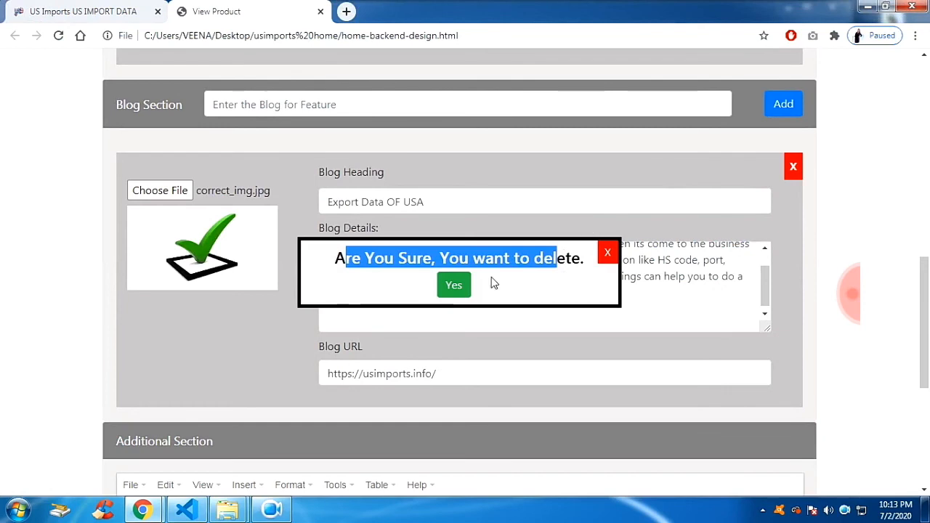
pyautogui.click(453, 285)
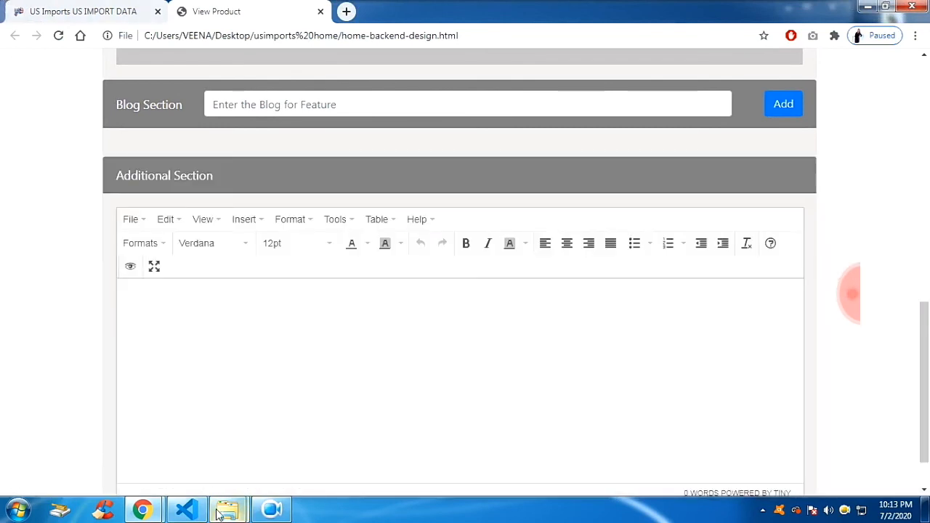